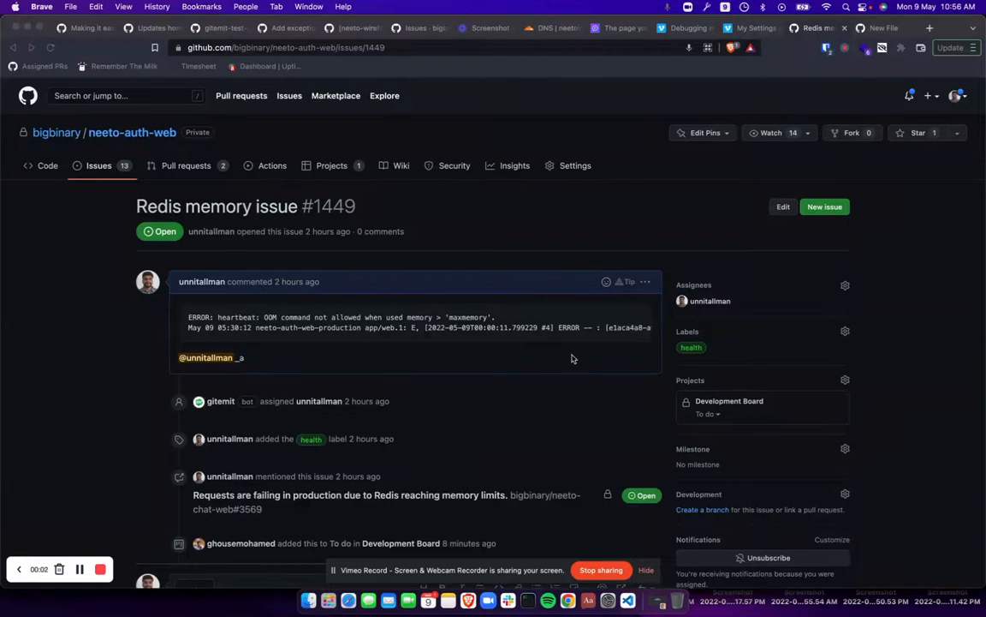
mouse_move(294, 291)
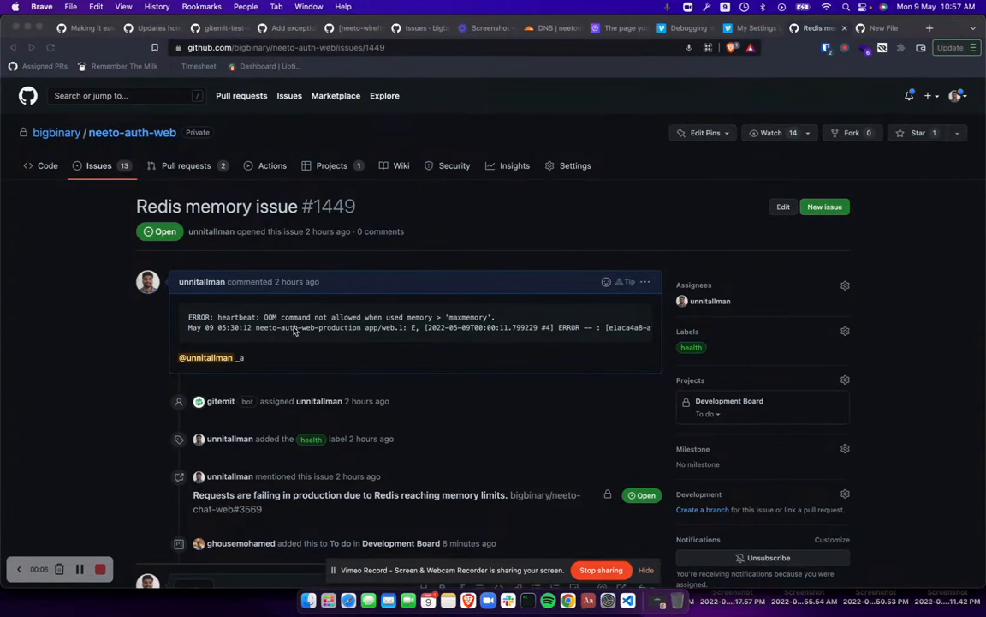
mouse_move(431, 333)
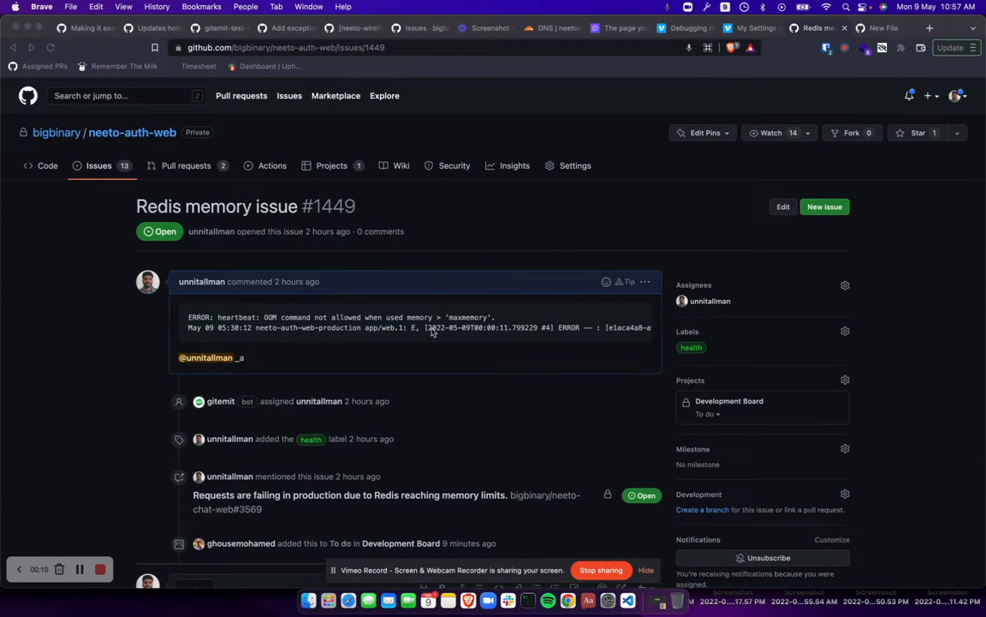
mouse_move(380, 372)
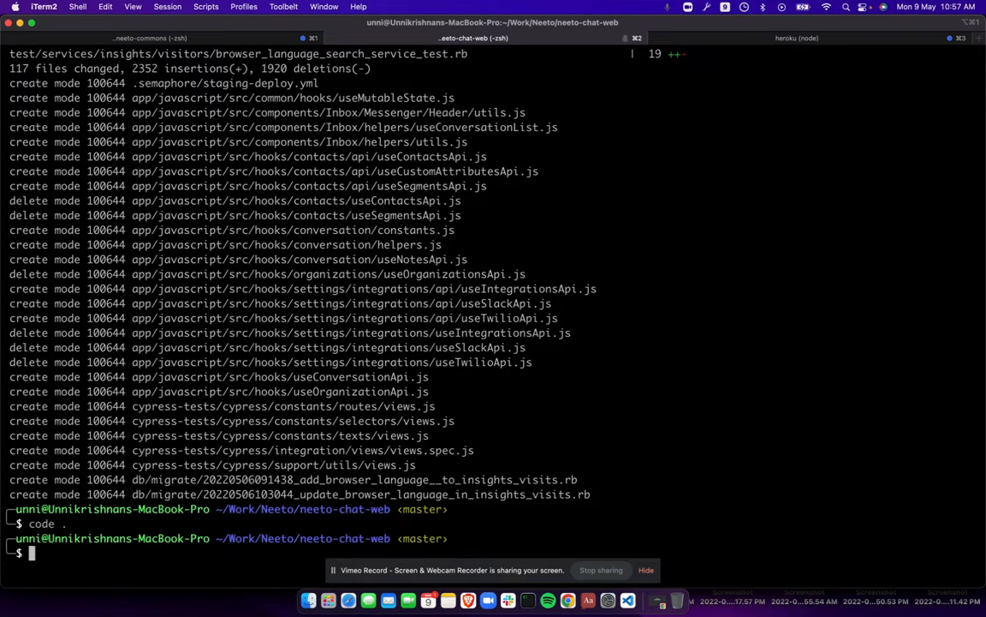
- Connect to the neeto-auth-web-production Redis via heroku redis:cli and verify it answers PONG
text(code)
text(heroku redis:cli  -a neeto-auth-web-production)
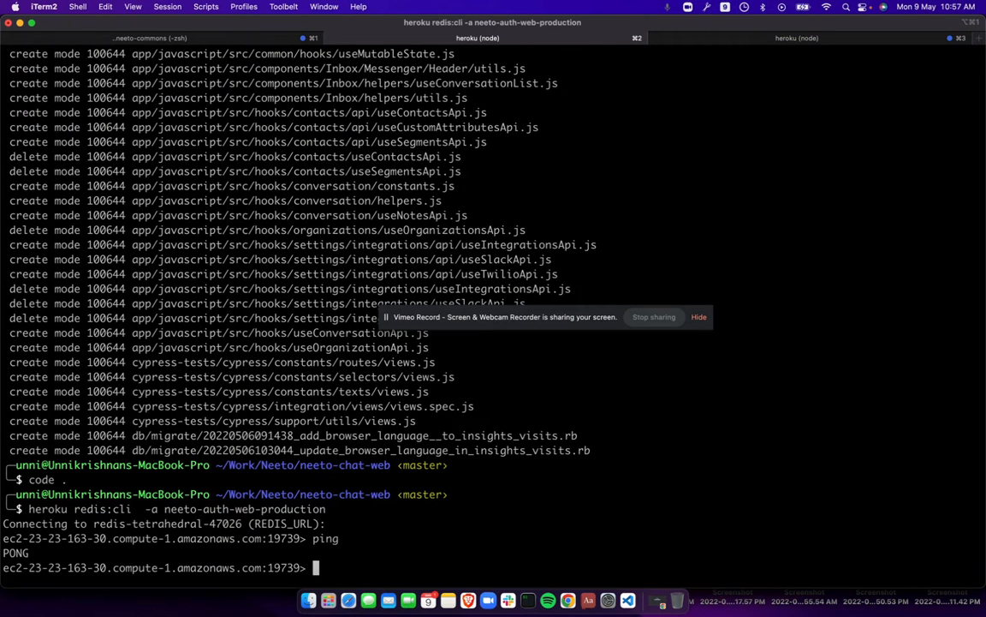
- Run `info keyspace` and highlight the db0 count of 106 keys, 86 with expiry
text(info ke)
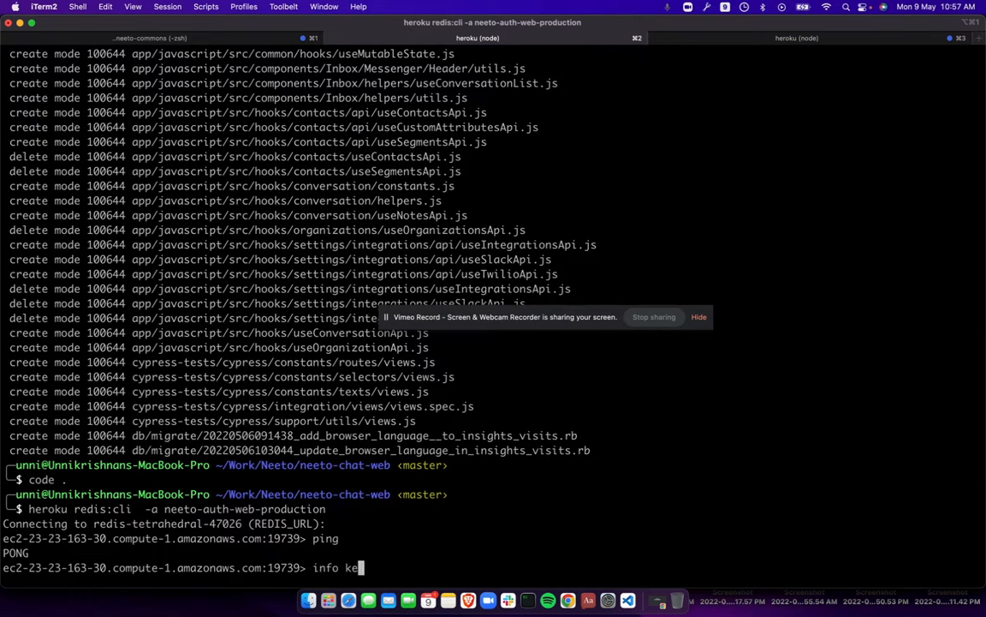
text(yspace)
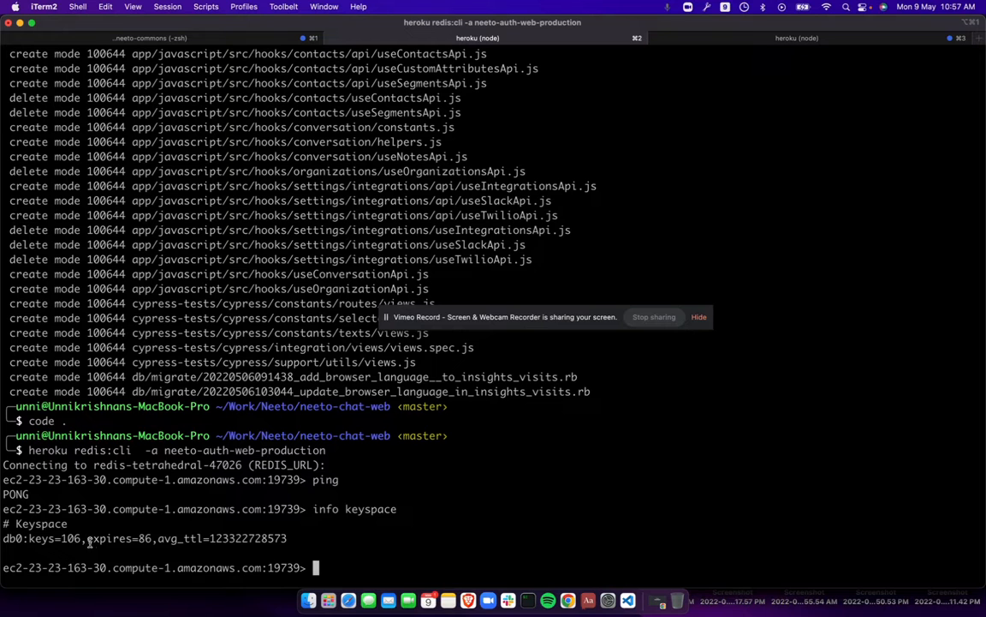
double_click(72, 537)
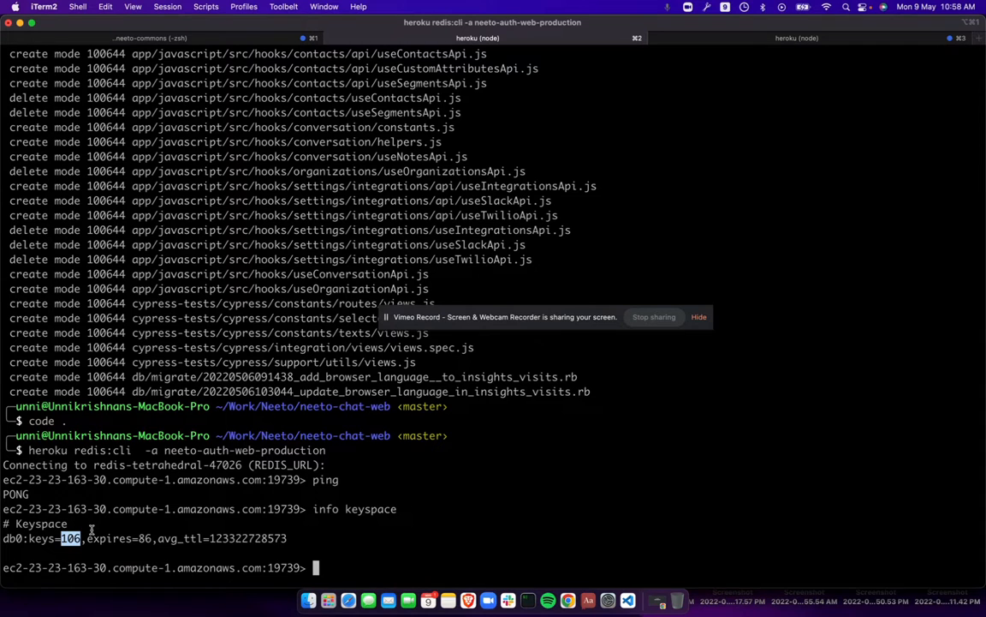
mouse_move(66, 548)
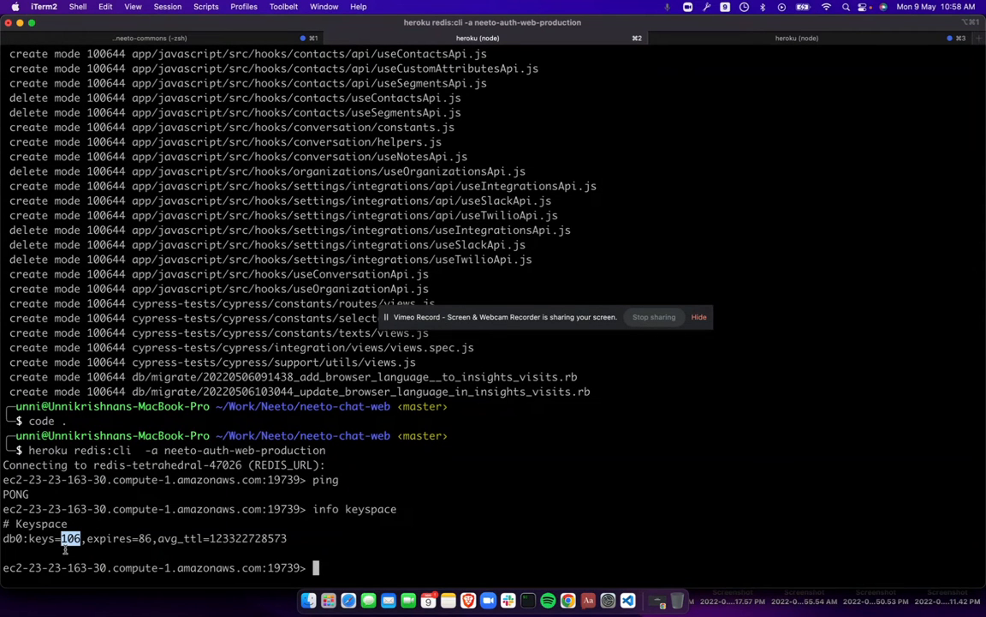
- Run `keys *` to print all 106 keys, including neeto_app_links, cron_job and stat entries
text(keys)
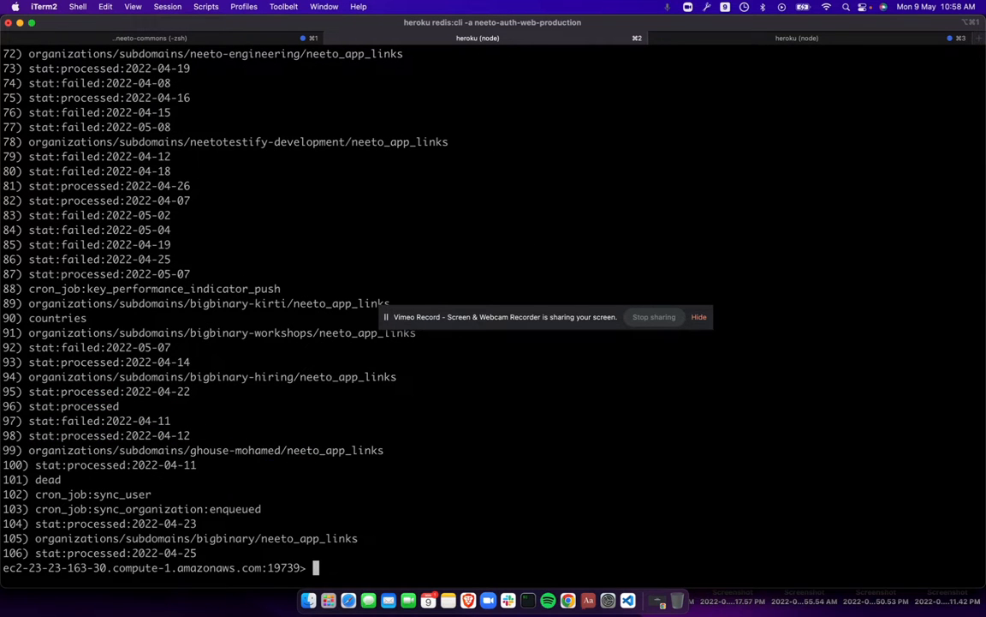
mouse_move(99, 185)
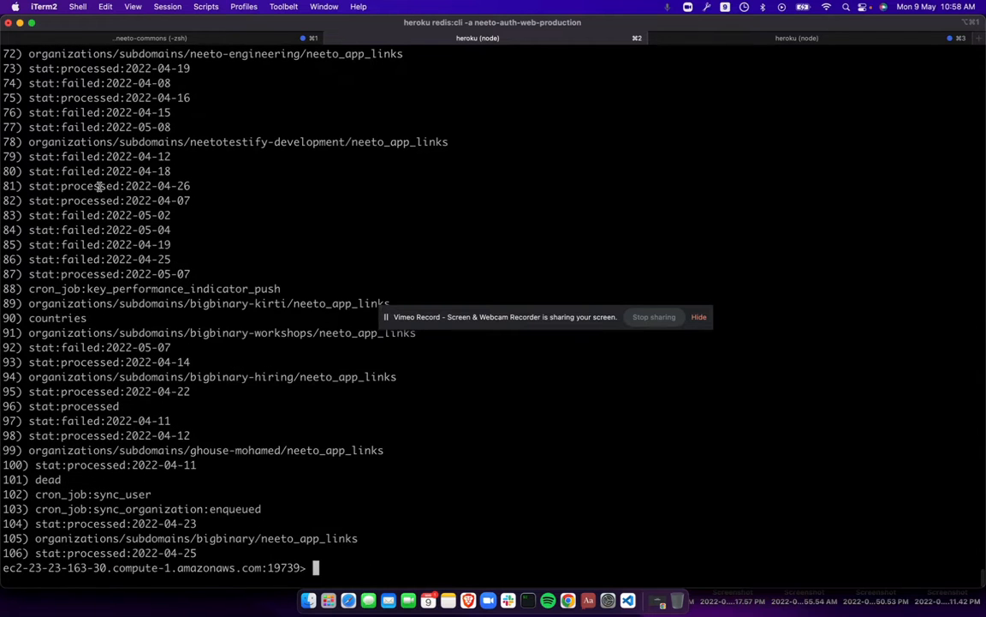
mouse_move(162, 454)
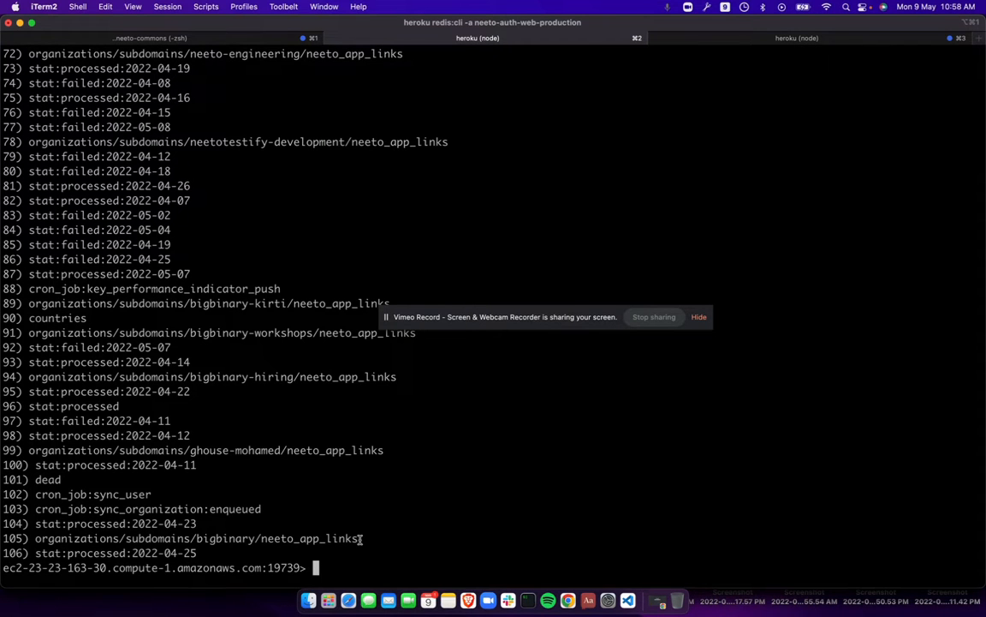
- Check memory usage of organizations/subdomains/bigbinary/neeto_app_links, reporting 736 bytes
text(memory)
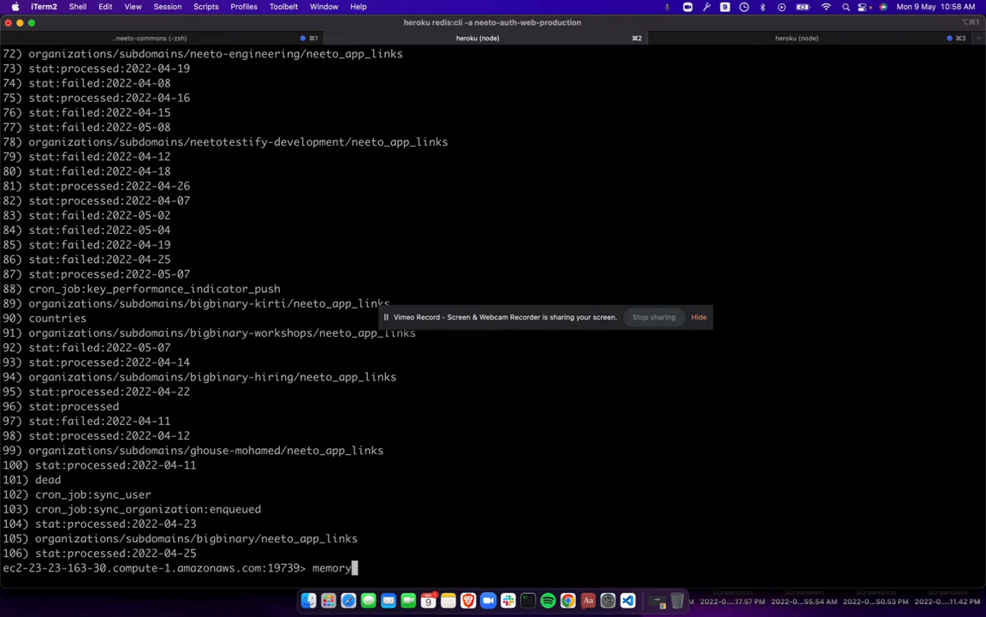
text(usage organizations/subdomains/bigbinary/neeto_app_links)
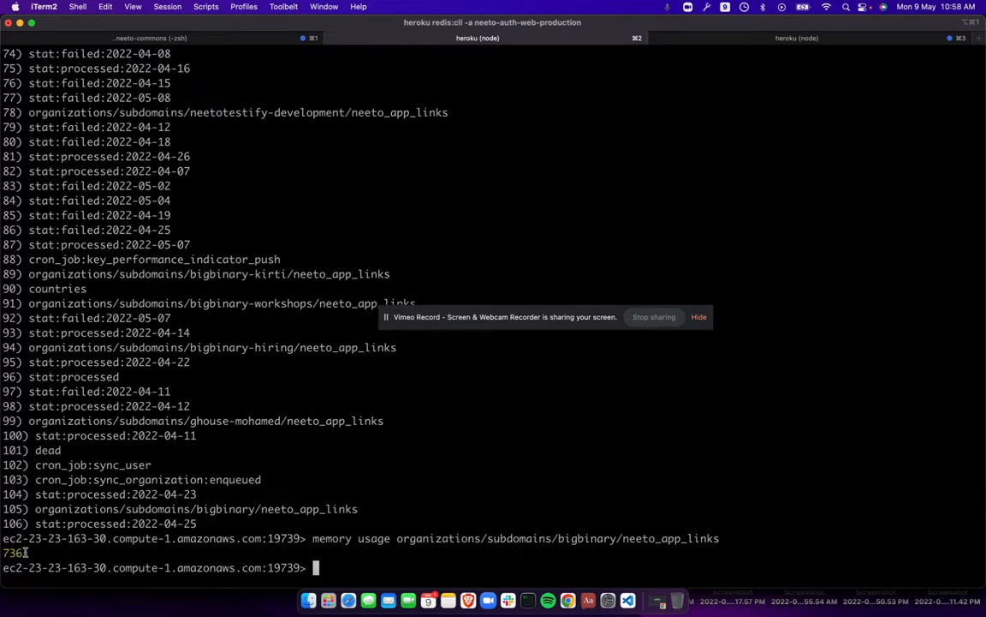
- Check memory usage of the countries key, reporting 28728 bytes, and begin another memory check
text(memory i)
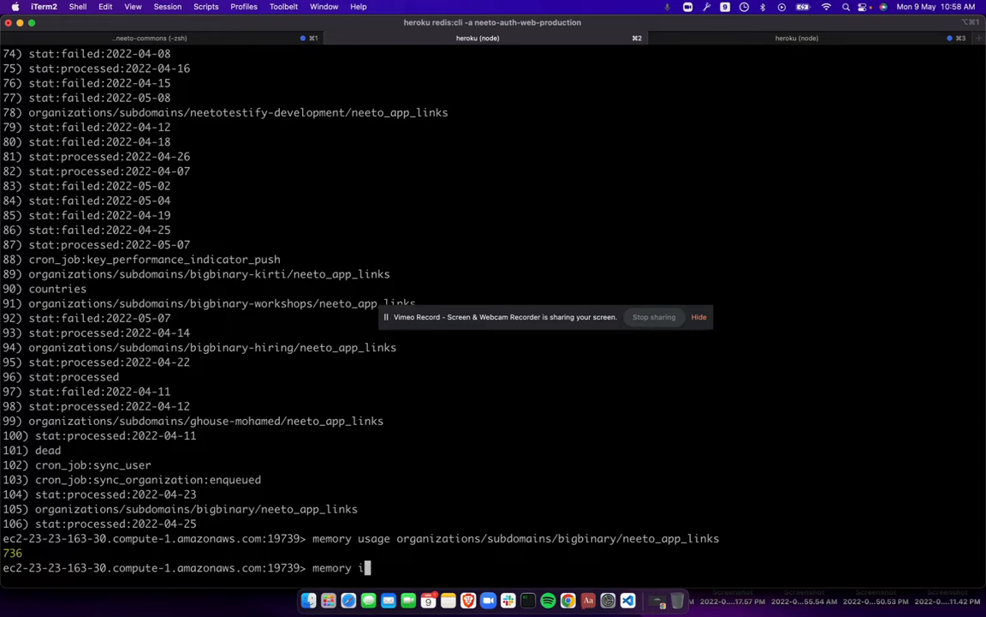
text(usage)
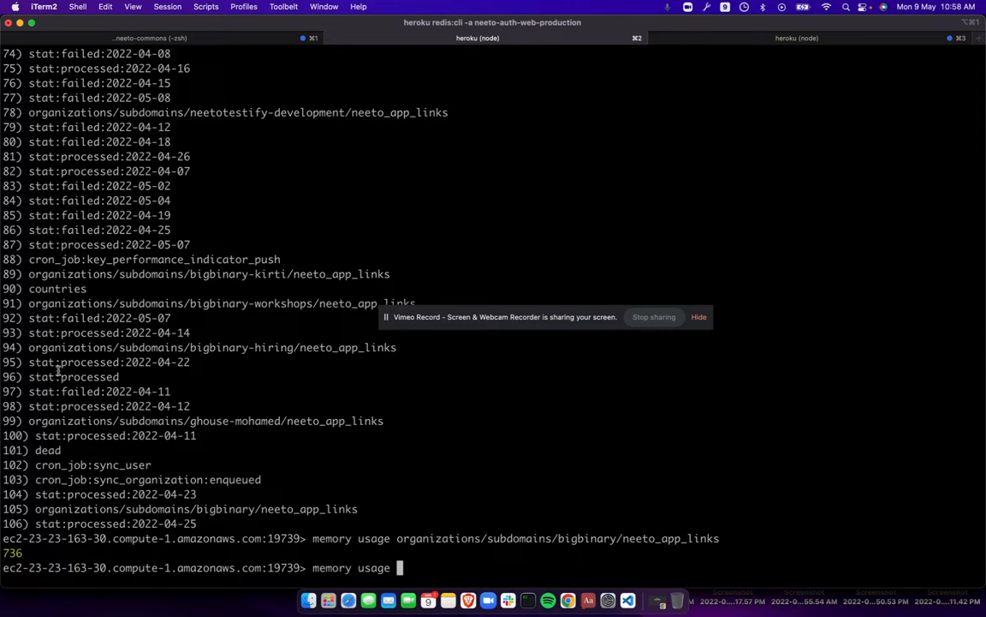
text(countries)
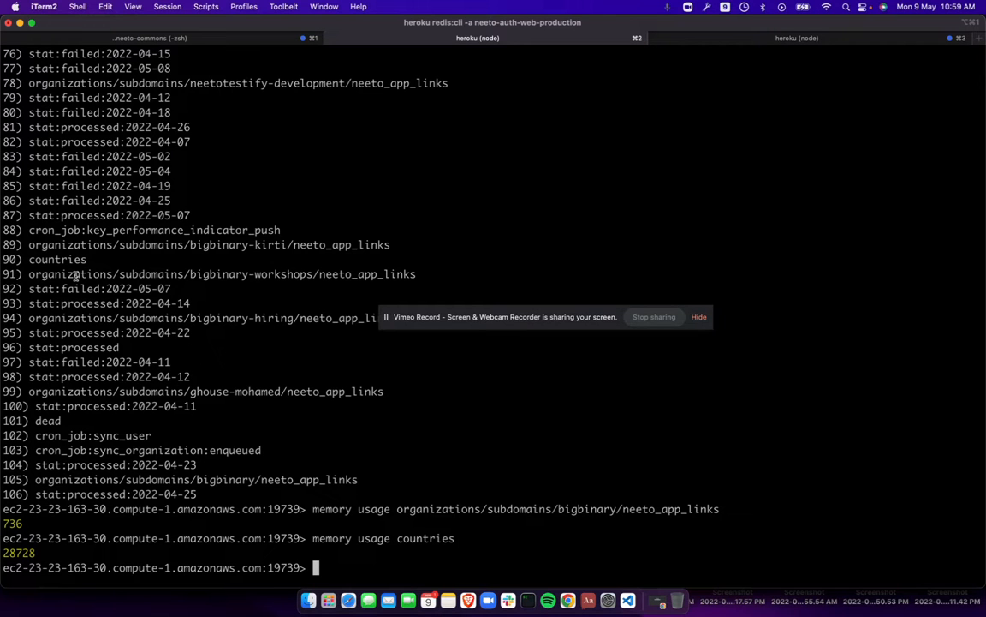
text(memory usage)
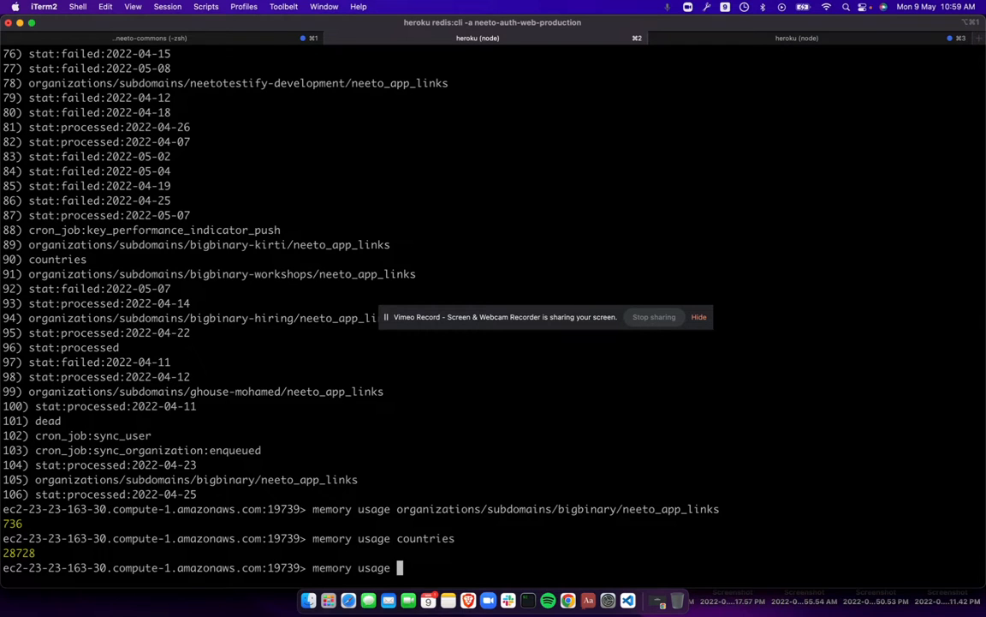
mouse_move(61, 350)
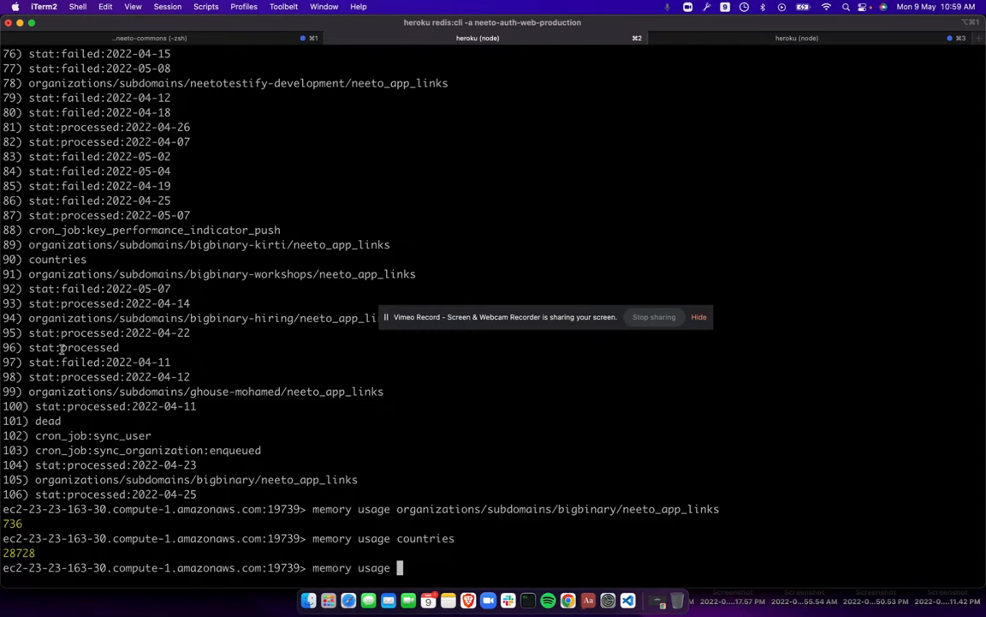
mouse_move(77, 394)
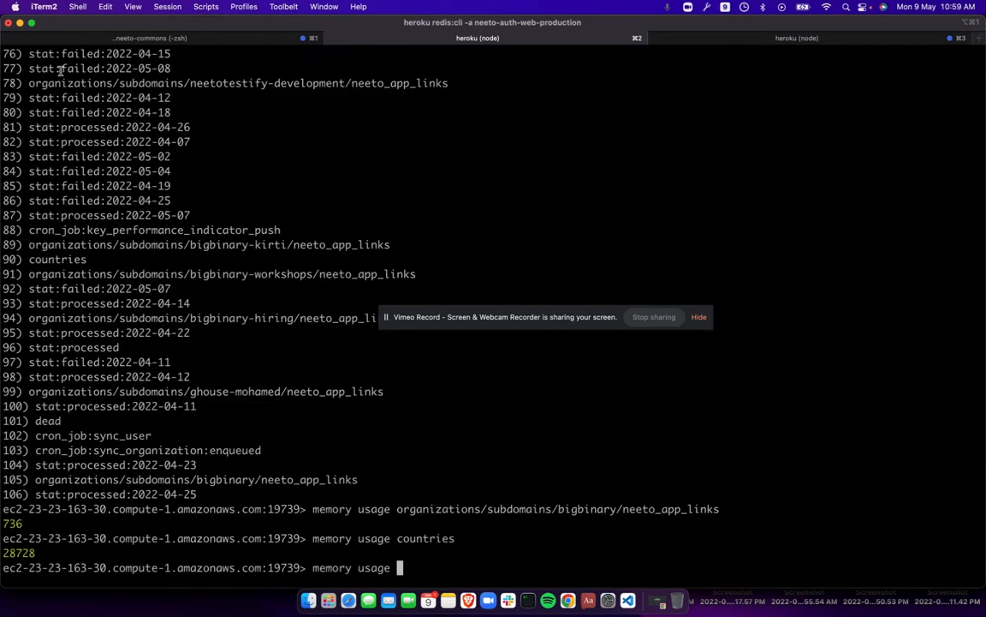
- Run `memory usage failed`, reporting 10316224 bytes for the failed key
text(failed)
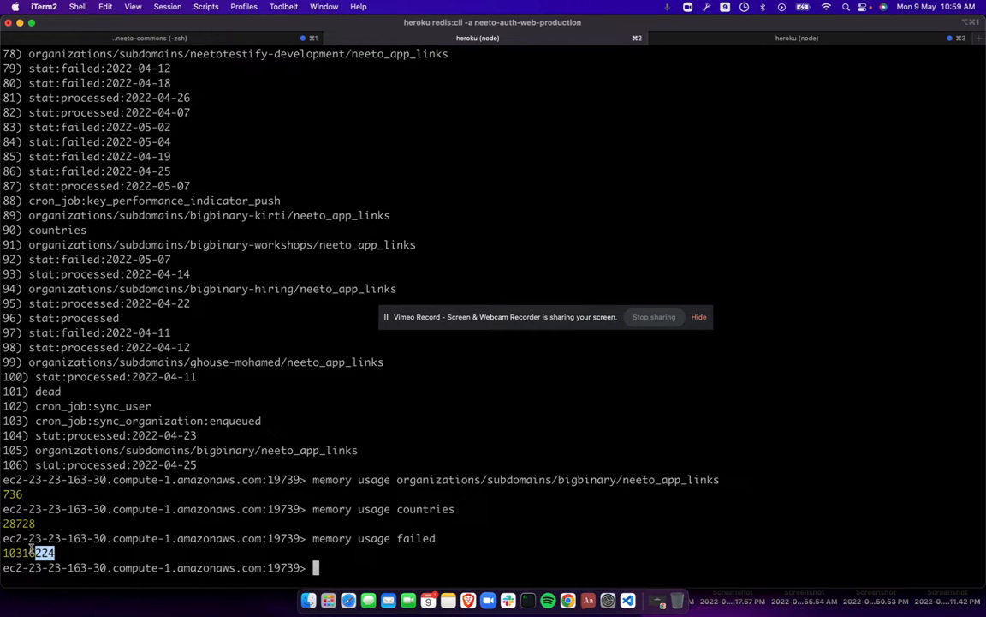
- Run `memory usage dead`, reporting 29871174 bytes for the dead key
text(memory)
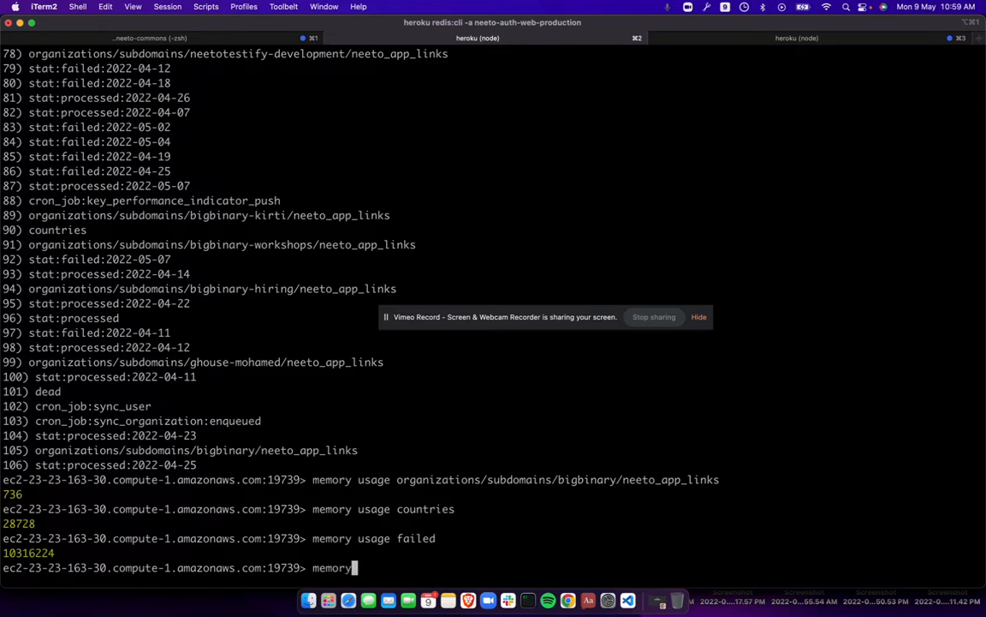
text(e e)
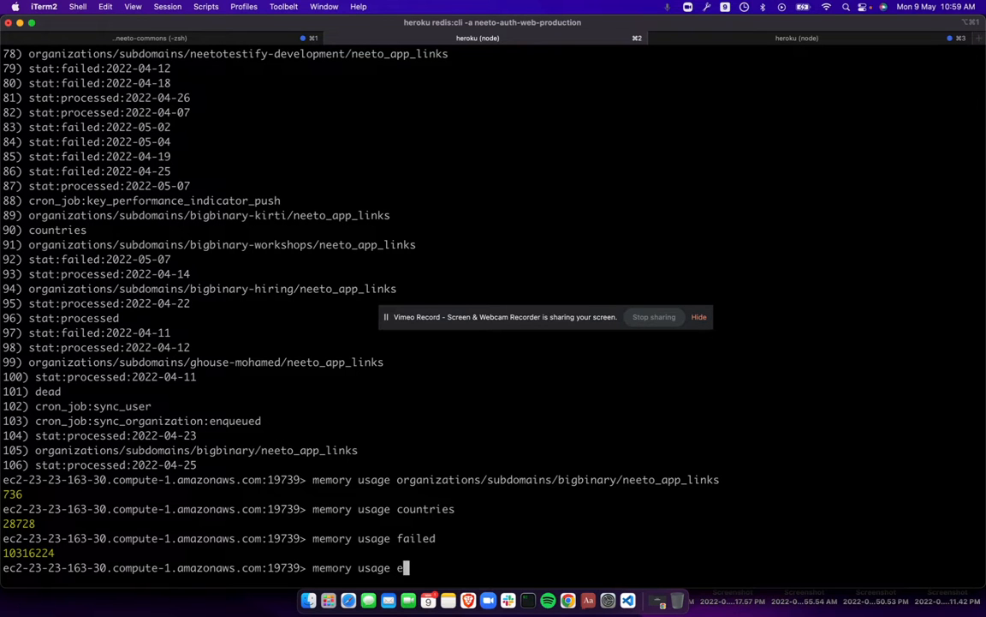
text(dead)
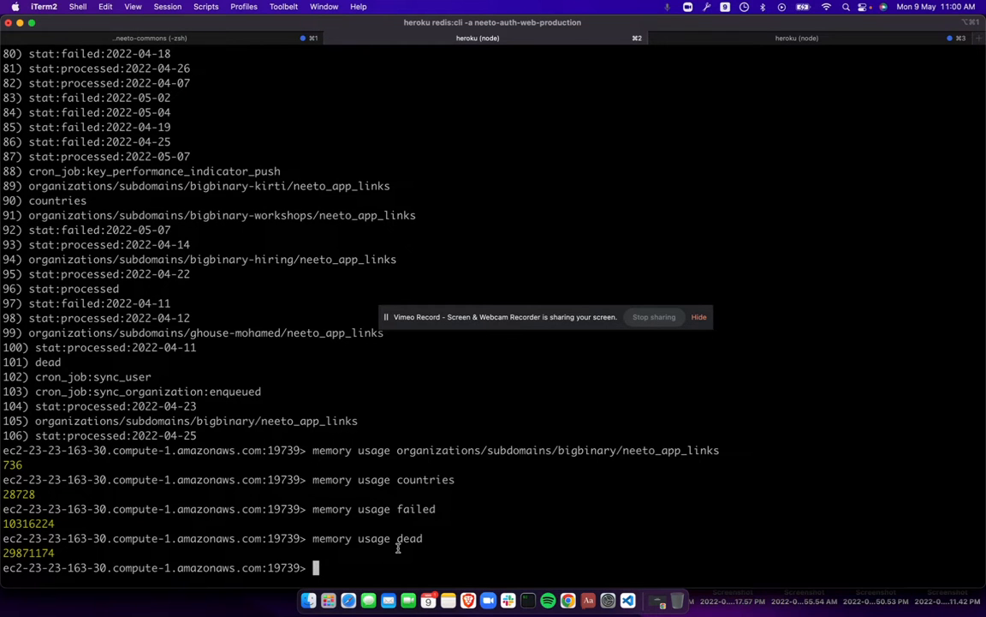
mouse_move(181, 555)
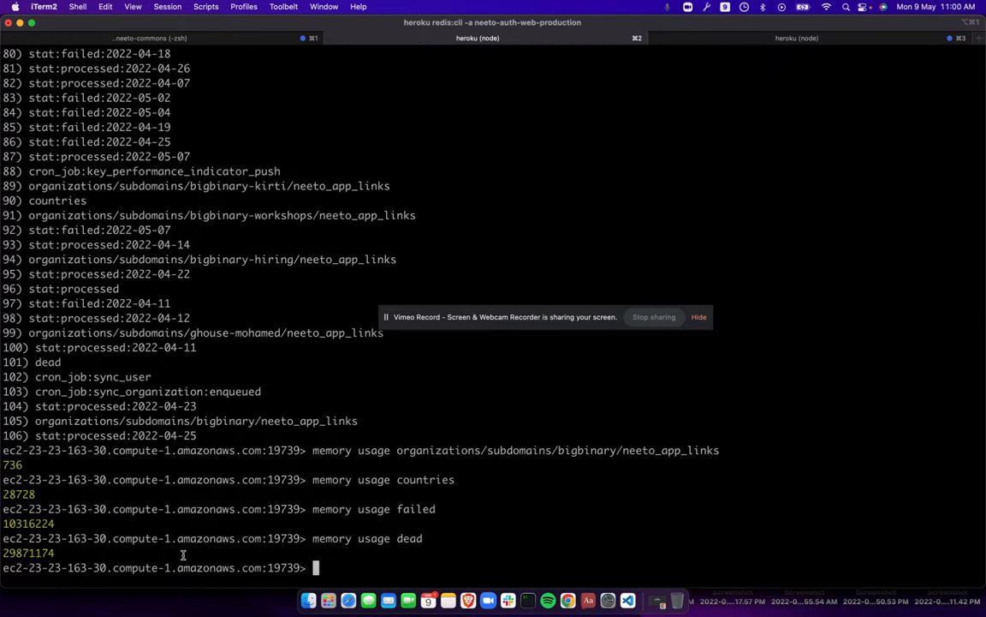